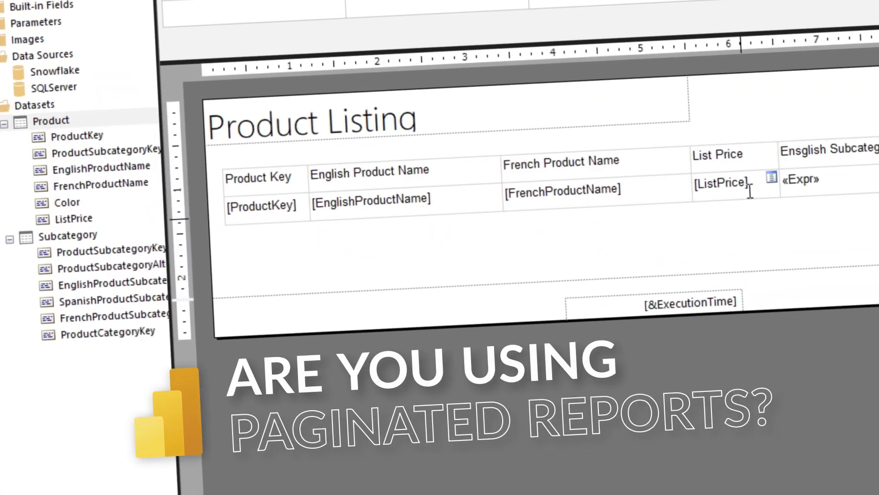
- Try adding a subcategory field to the table's empty detail cell before moving to a blank Sales report
scroll(up, 3)
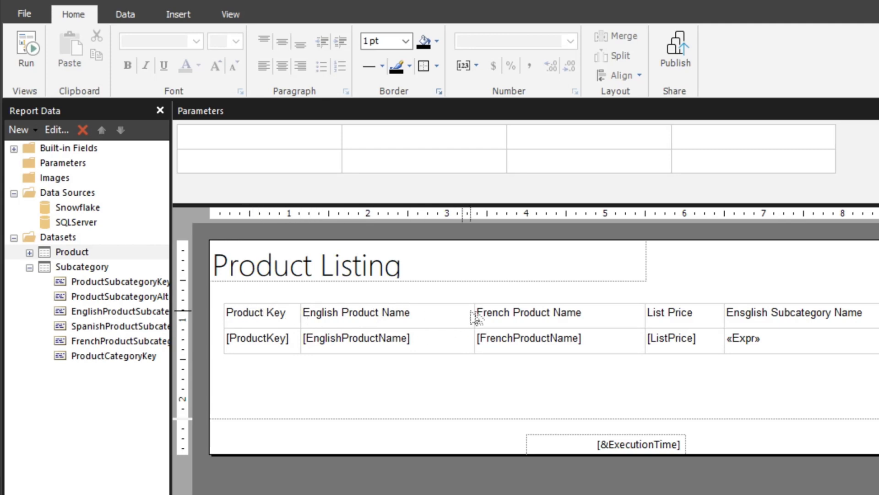
mouse_move(112, 283)
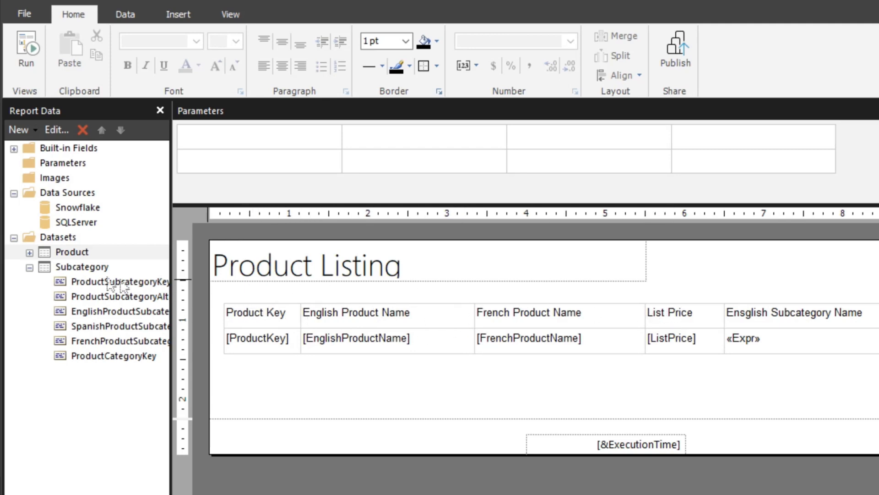
click(29, 251)
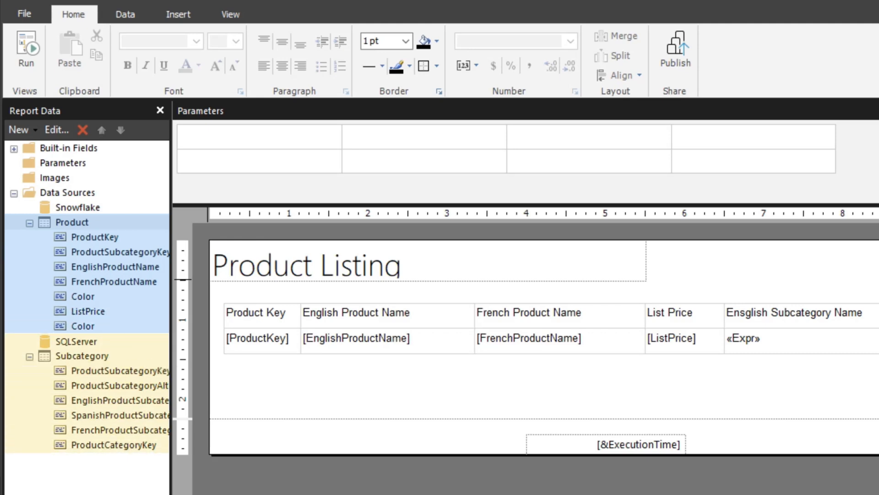
mouse_move(457, 308)
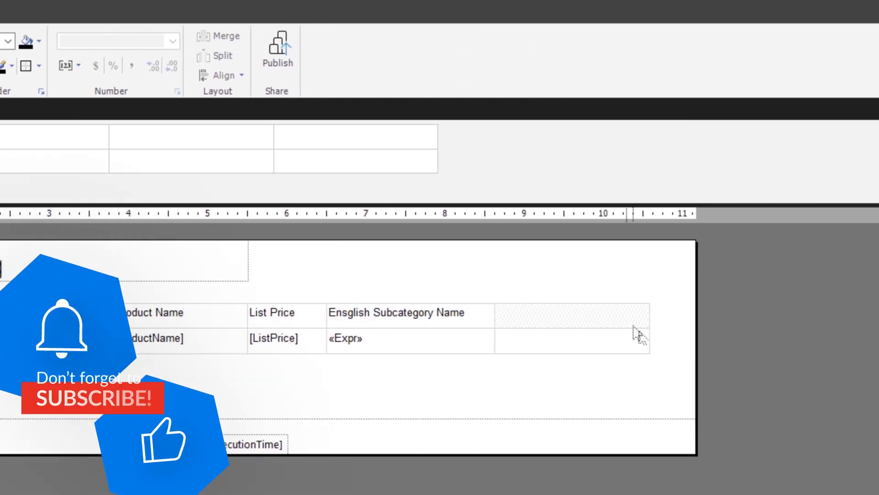
click(566, 338)
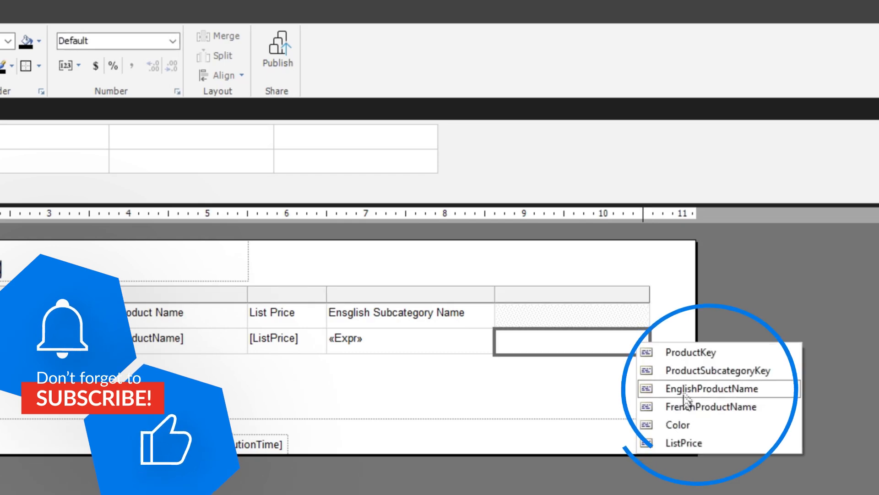
click(711, 407)
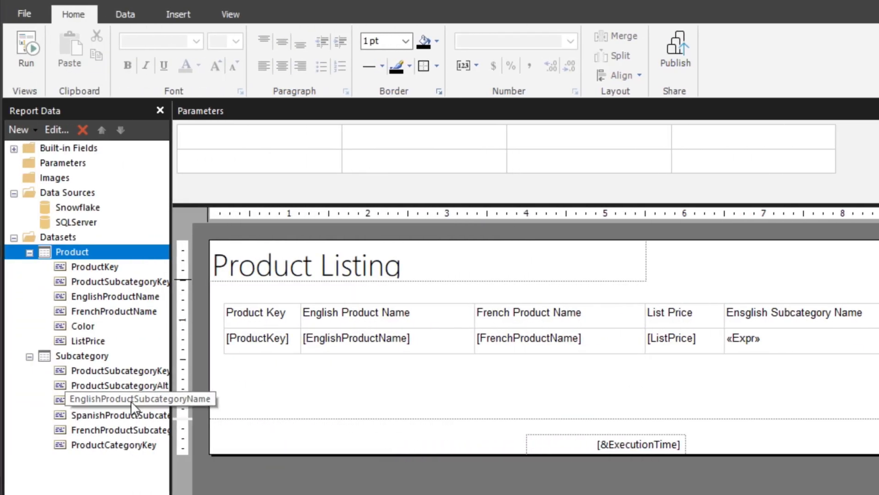
mouse_move(810, 352)
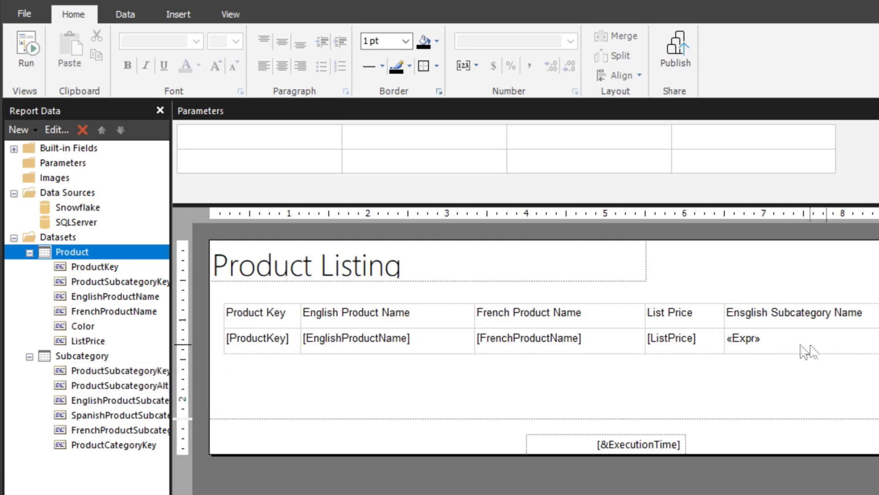
mouse_move(529, 356)
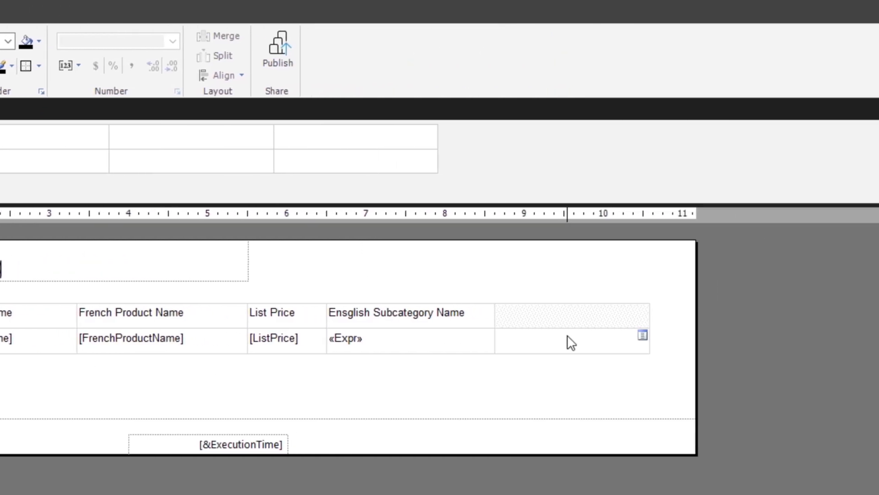
double_click(345, 338)
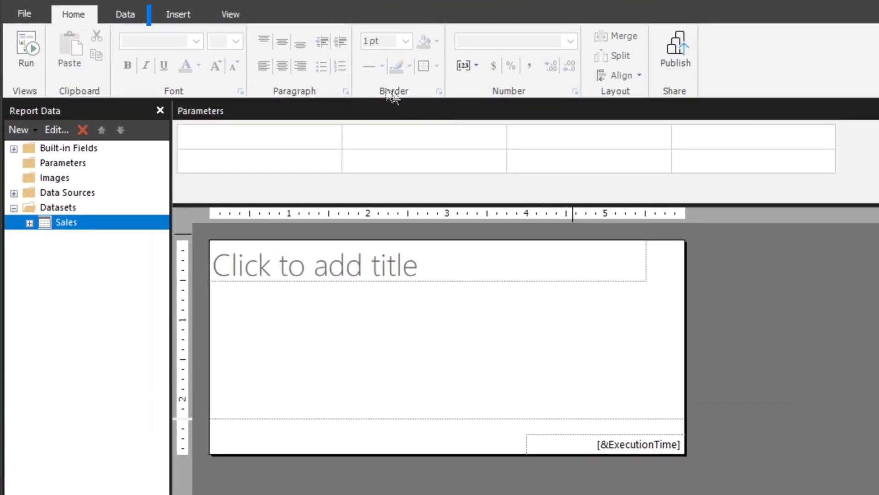
- Start Get data (Preview) from the Data tab to add a new Power Query source
click(126, 13)
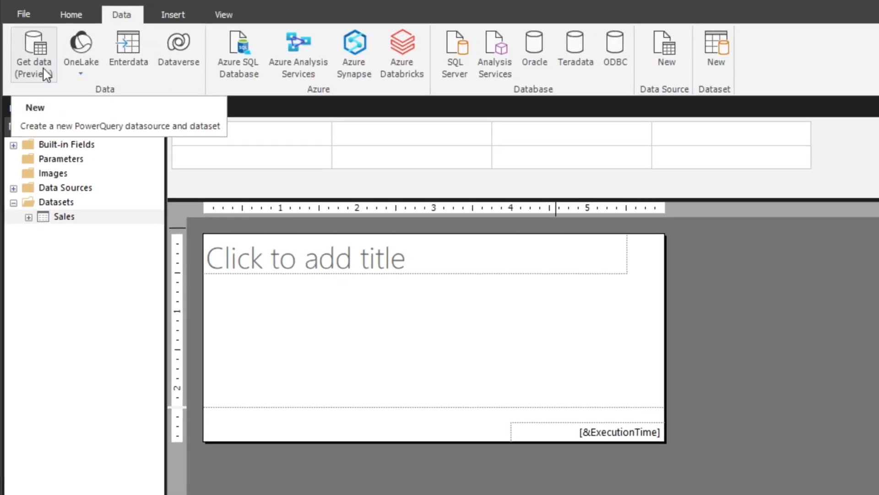
click(33, 51)
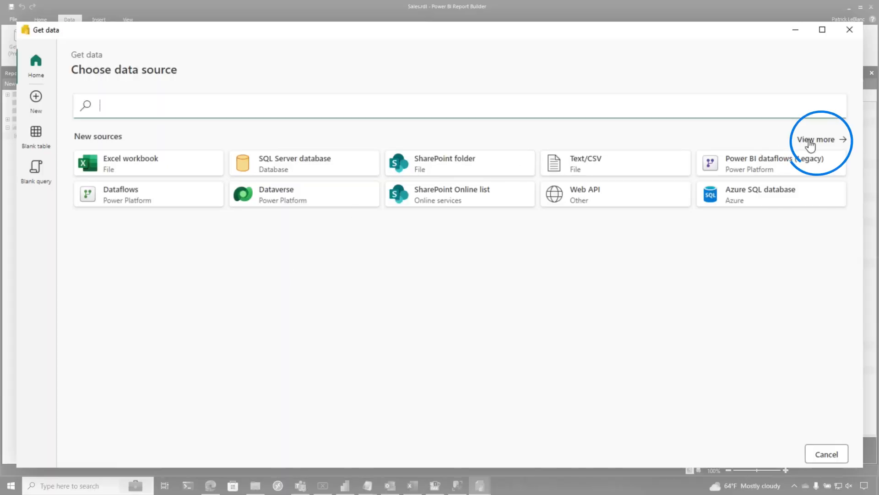
- Browse the full source catalogue through the Power Platform and Database connector categories
click(816, 139)
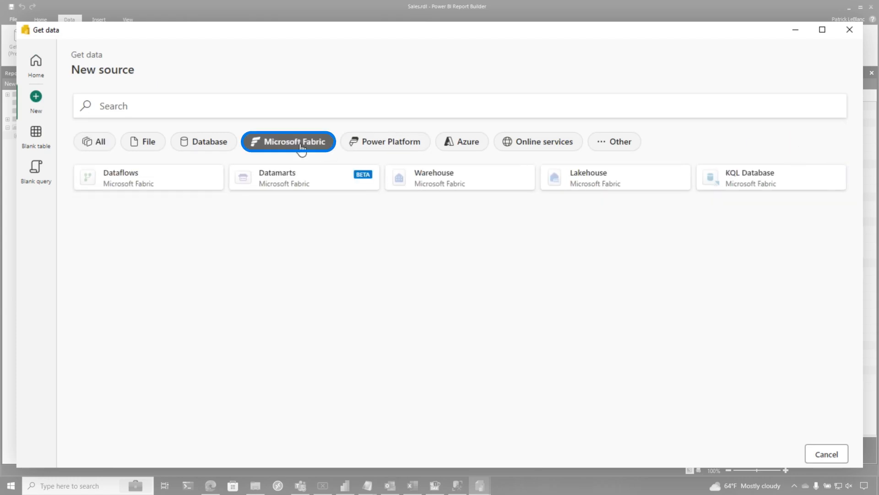
click(385, 141)
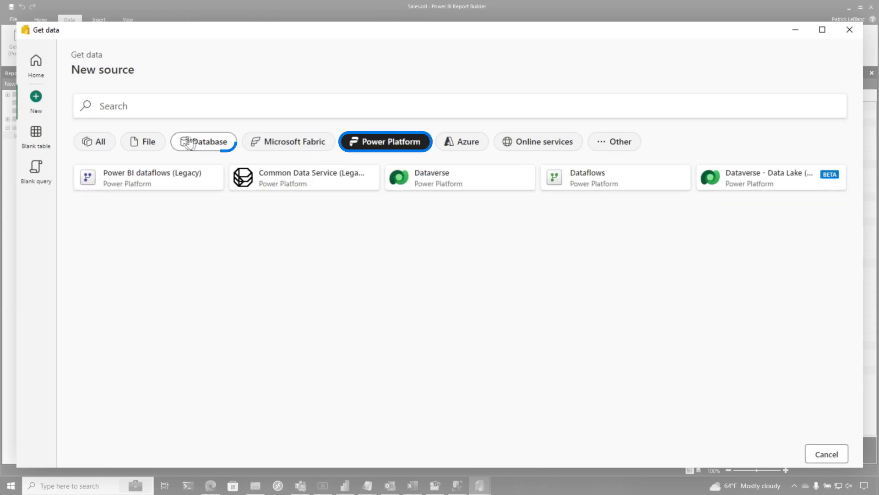
click(203, 141)
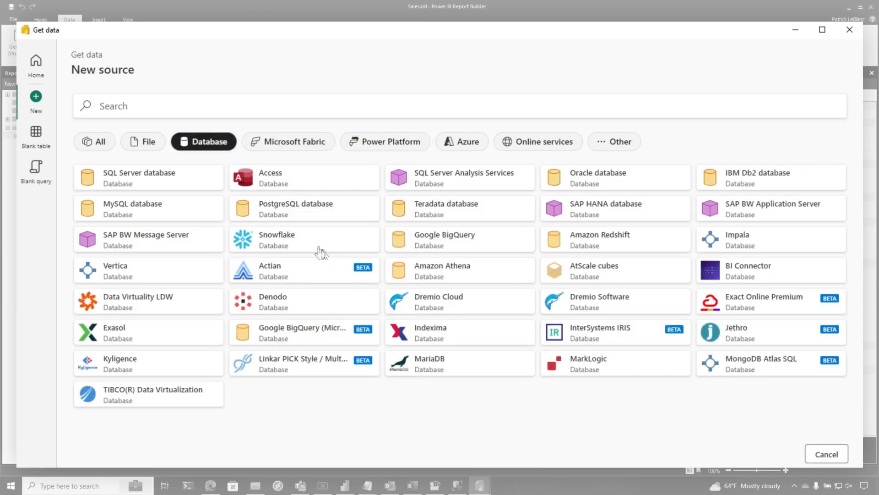
mouse_move(299, 180)
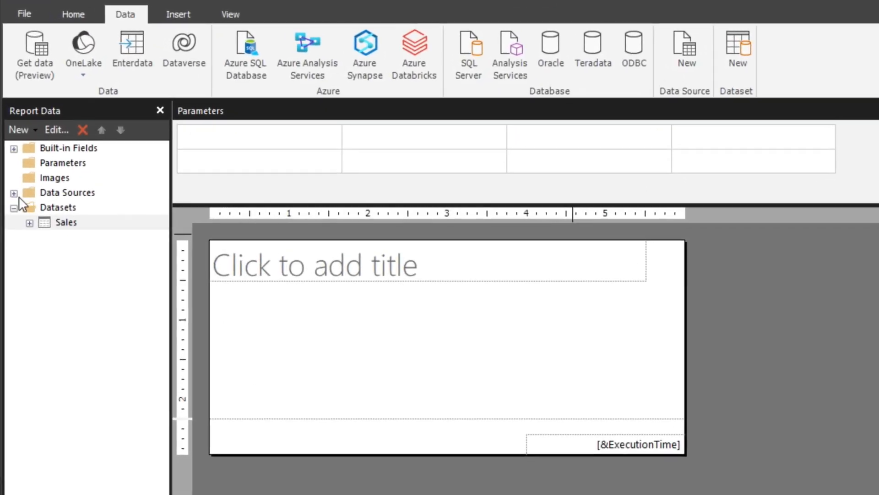
- Edit the Sales dataset's Power Query mashup from its PowerQuery data source
click(14, 193)
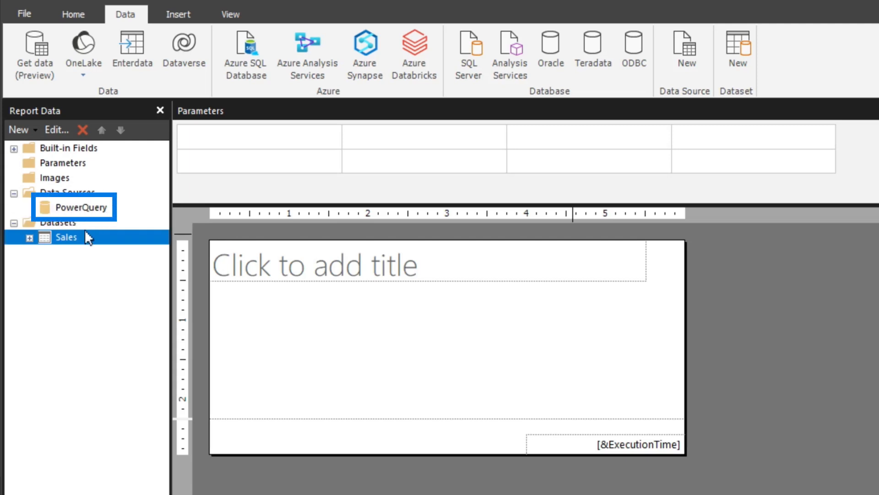
right_click(66, 236)
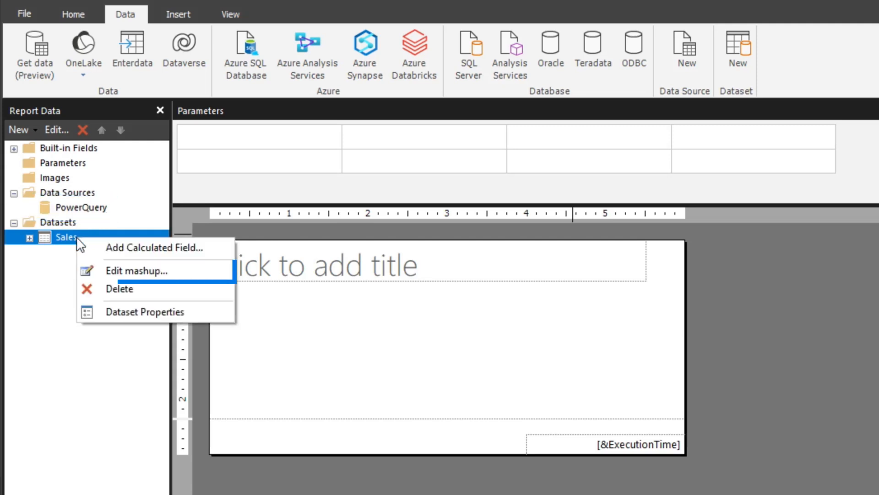
mouse_move(139, 274)
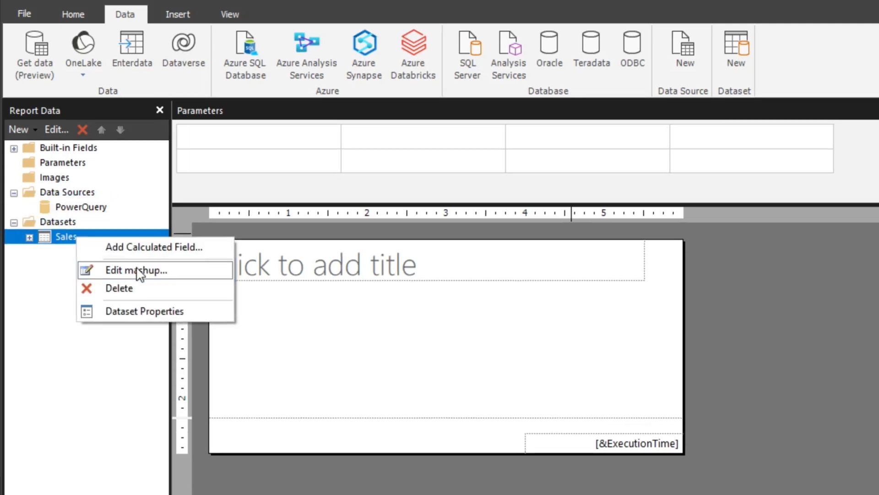
click(133, 269)
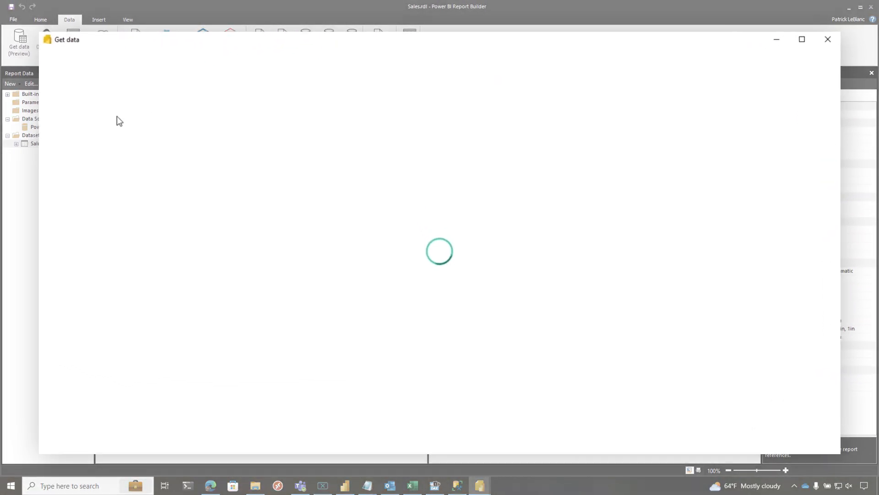
- Inspect InternetSales's Source step, then view the Product query's four columns
click(688, 177)
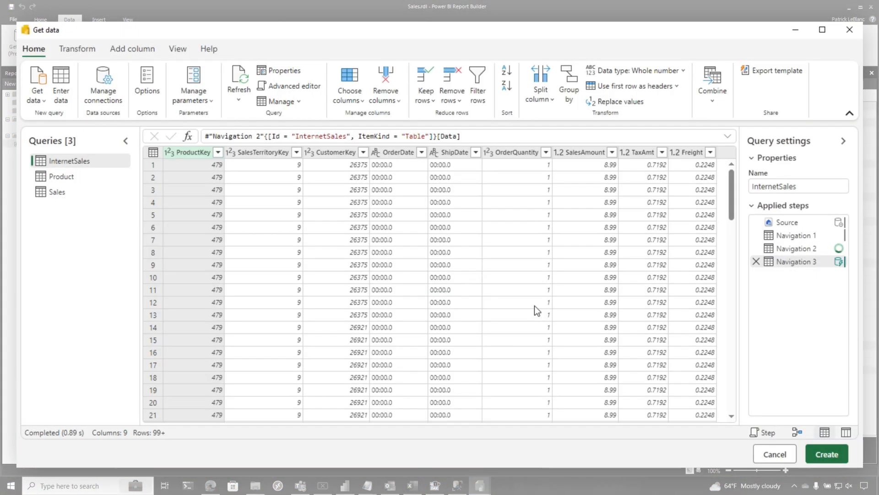
click(787, 222)
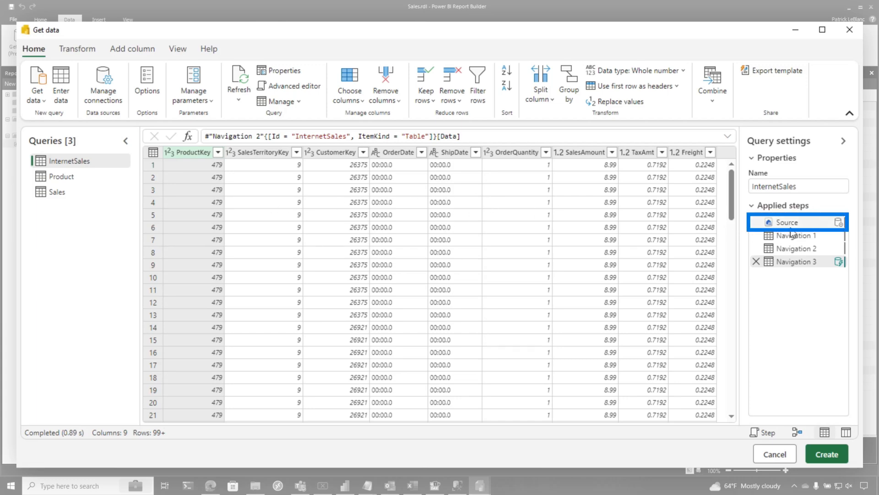
click(788, 221)
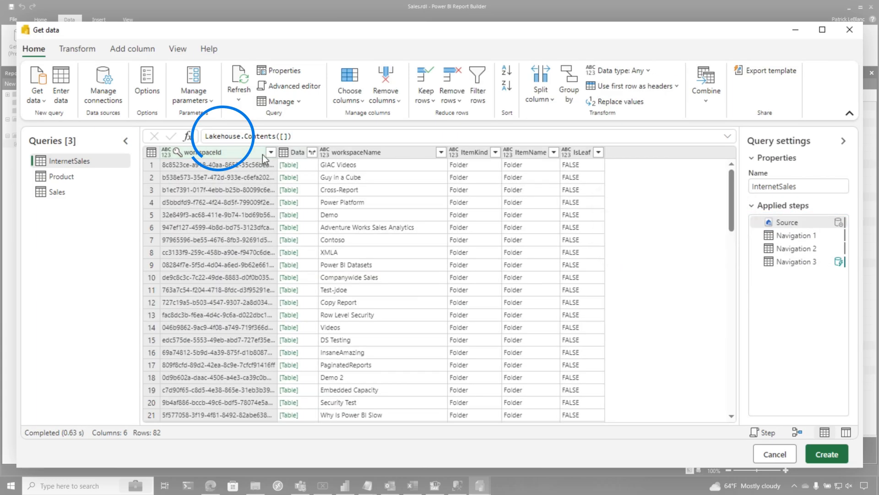
click(61, 176)
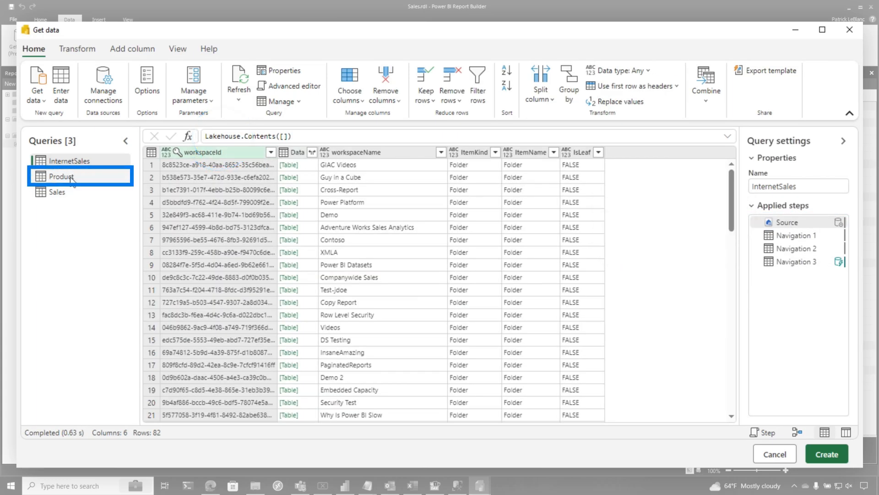
click(61, 176)
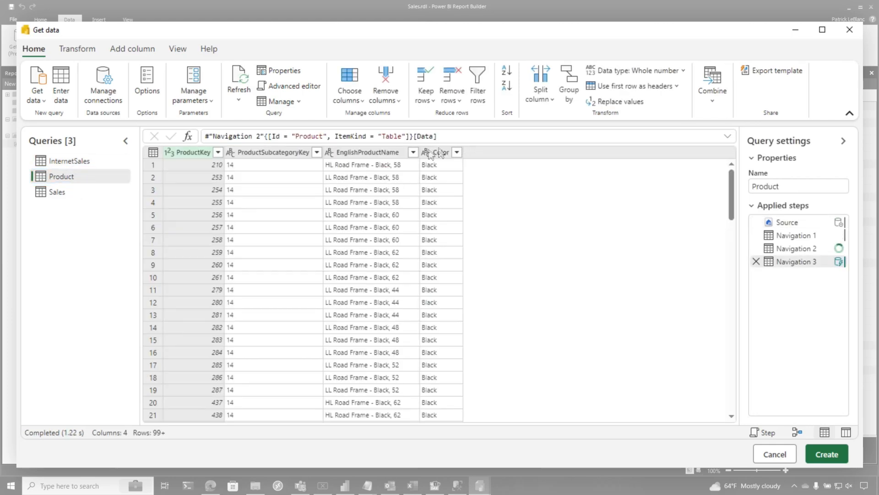
- Connect to the AdventureWorksDW SQL Server database and tick DimProductSubcategory for import
click(56, 191)
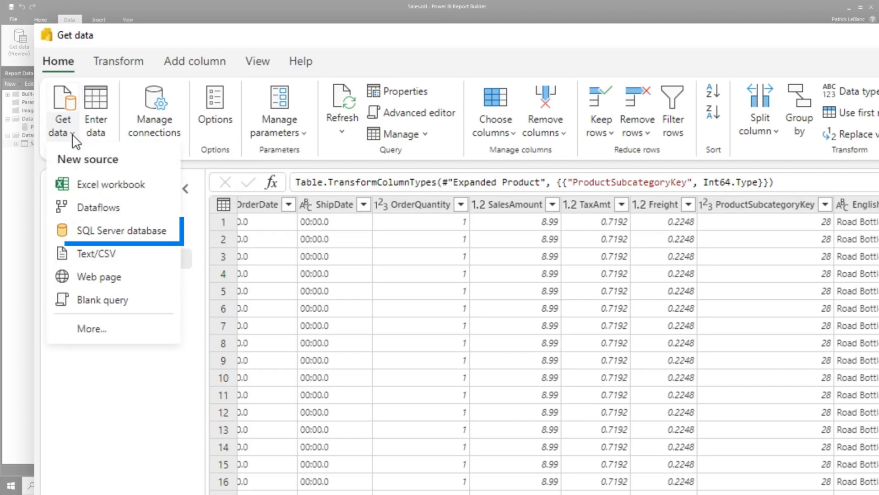
click(119, 230)
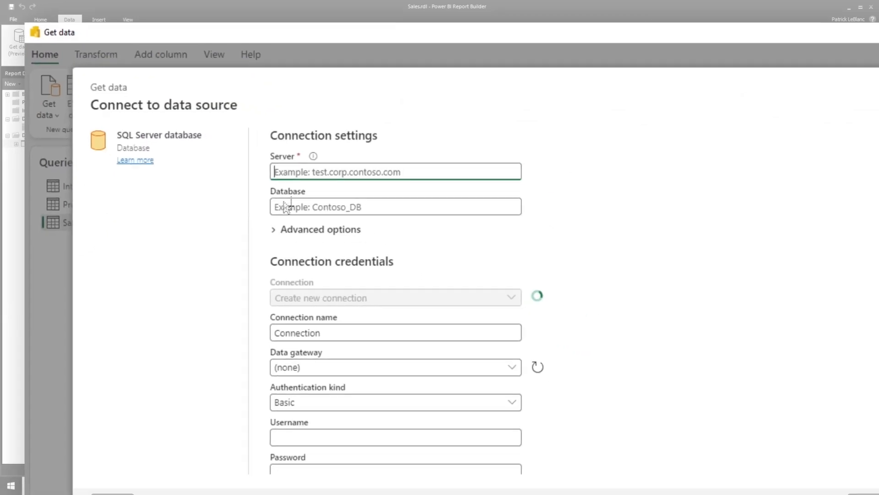
text(AdventureWorksDW)
text(giac.database.windows.net)
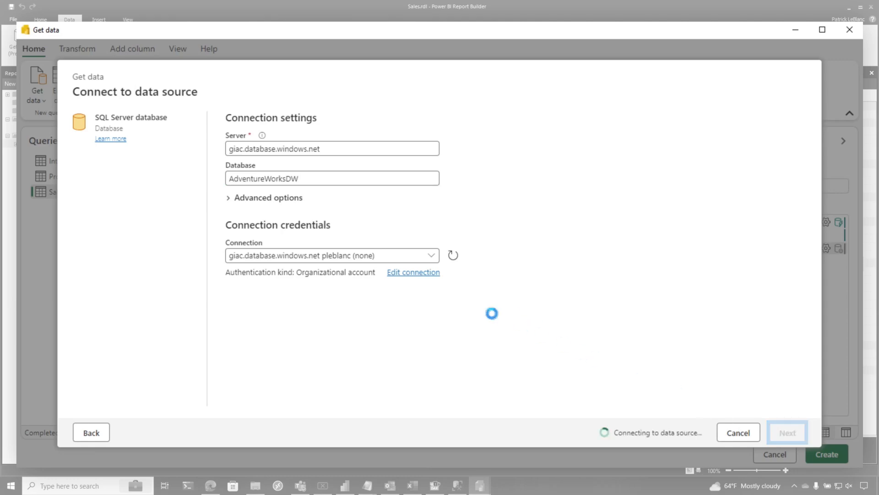
click(786, 432)
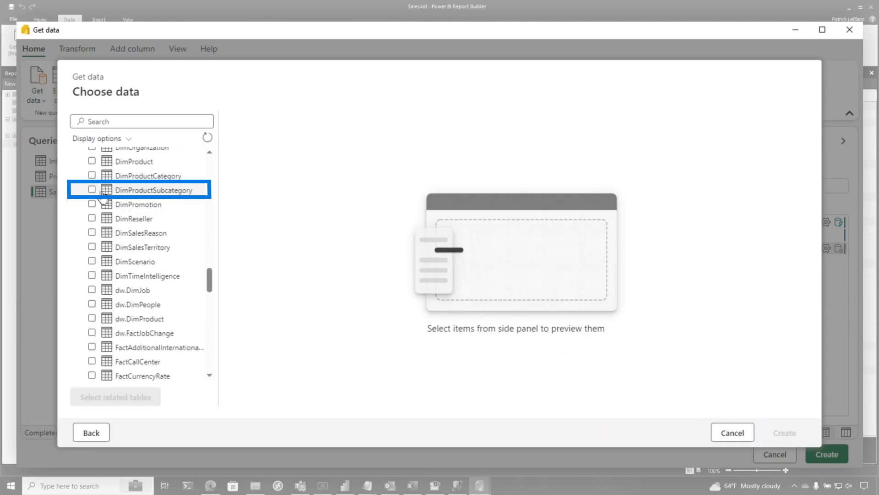
click(92, 189)
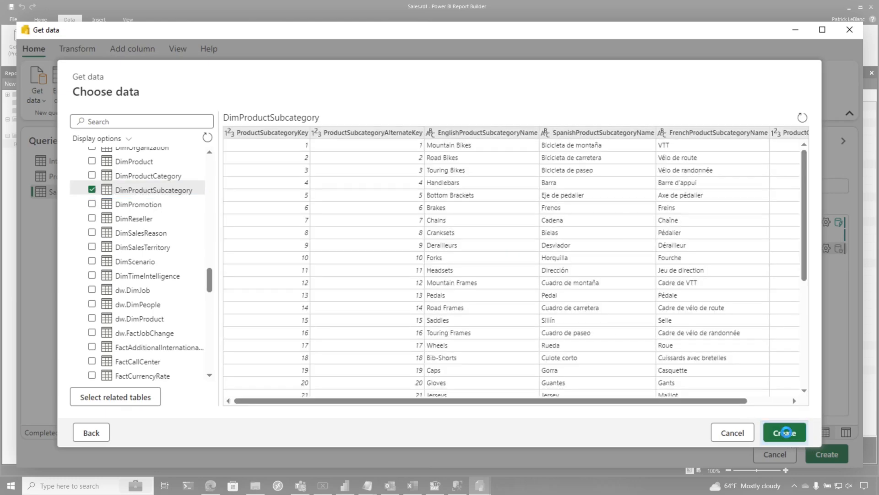
- Create the DimProductSubcategory query and start a Merge queries on Sales
click(784, 433)
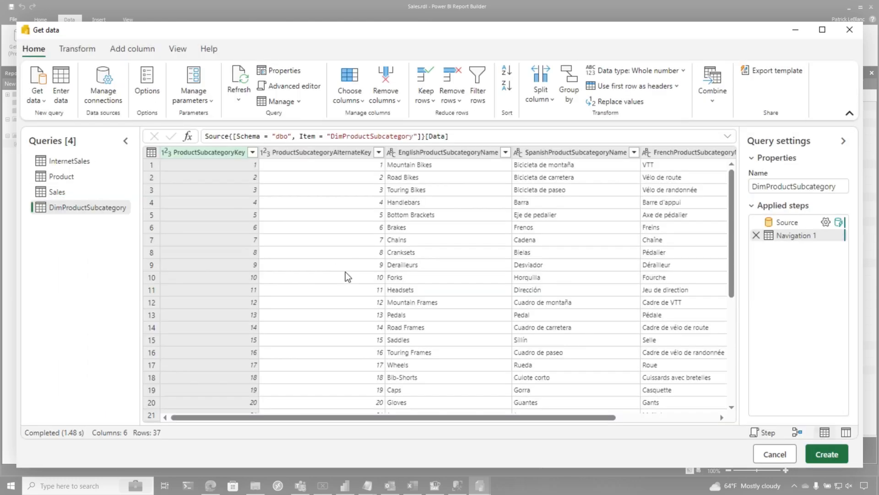
click(56, 191)
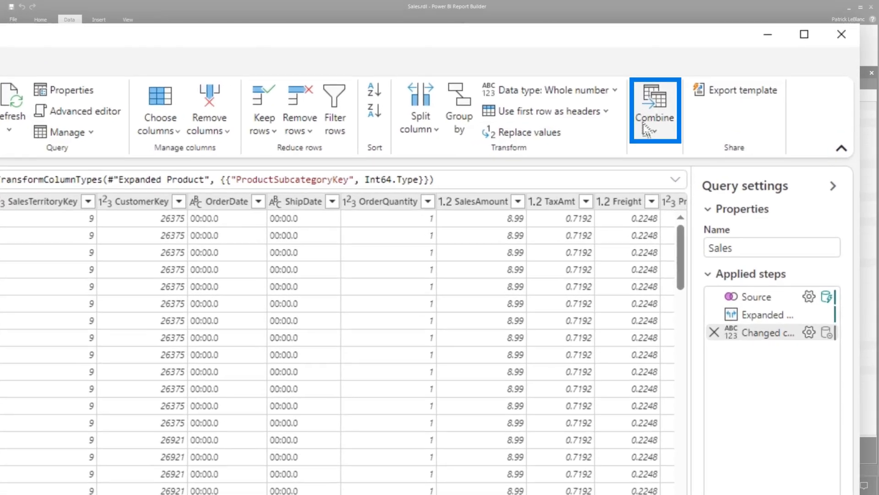
click(654, 109)
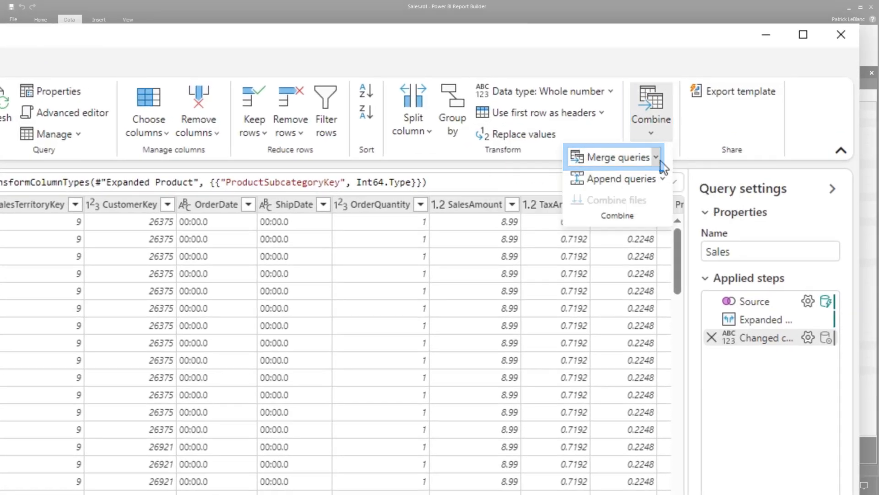
click(611, 157)
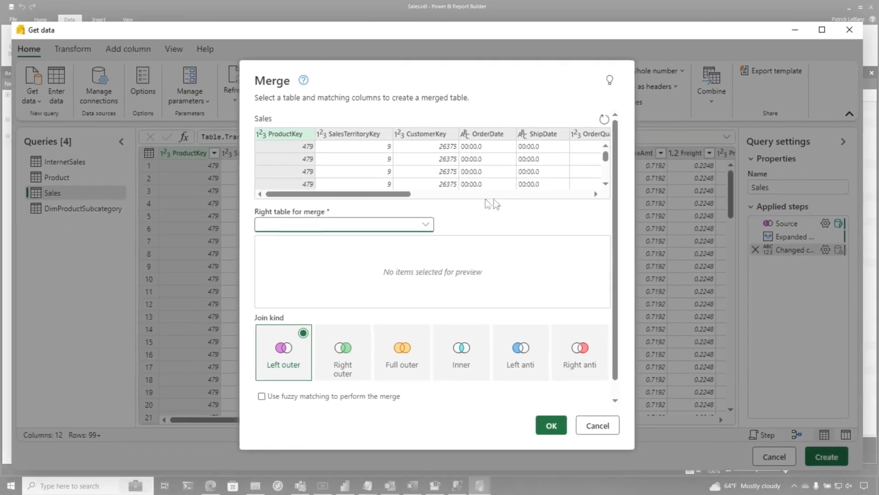
- Match on ProductSubcategoryKey with DimProductSubcategory as the right table, hitting the combine warning
scroll(right, 3)
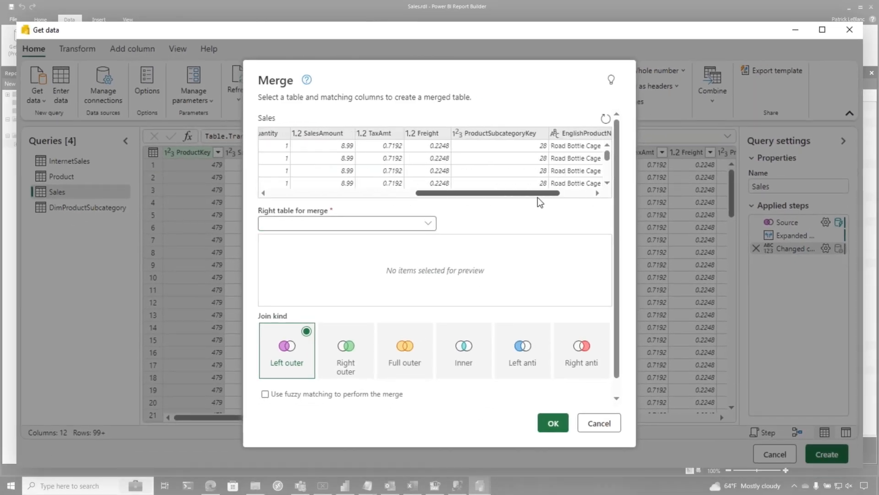
click(428, 223)
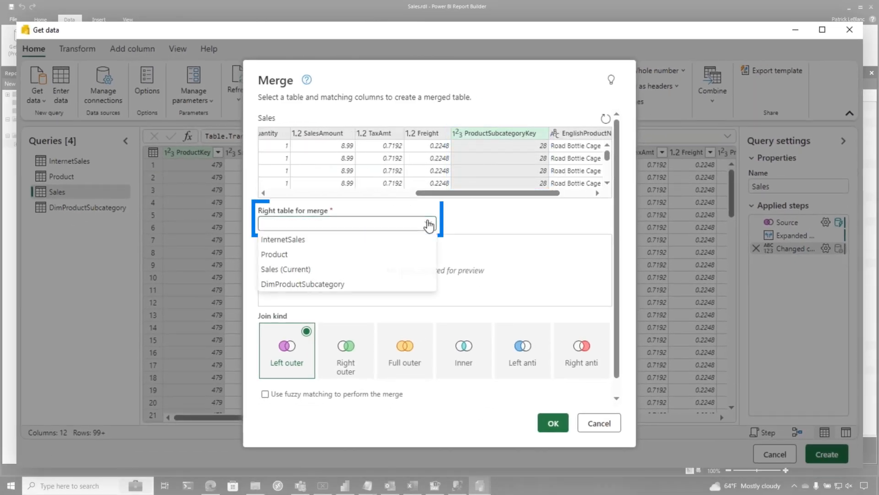
click(302, 284)
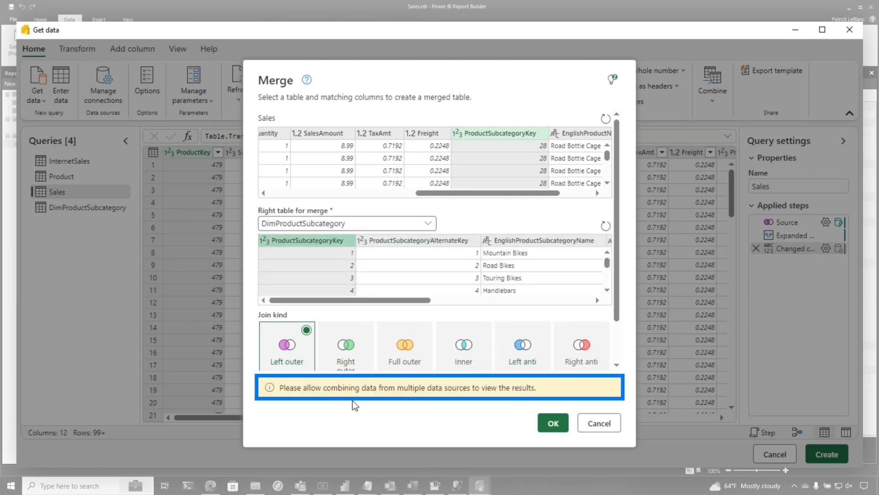
mouse_move(389, 407)
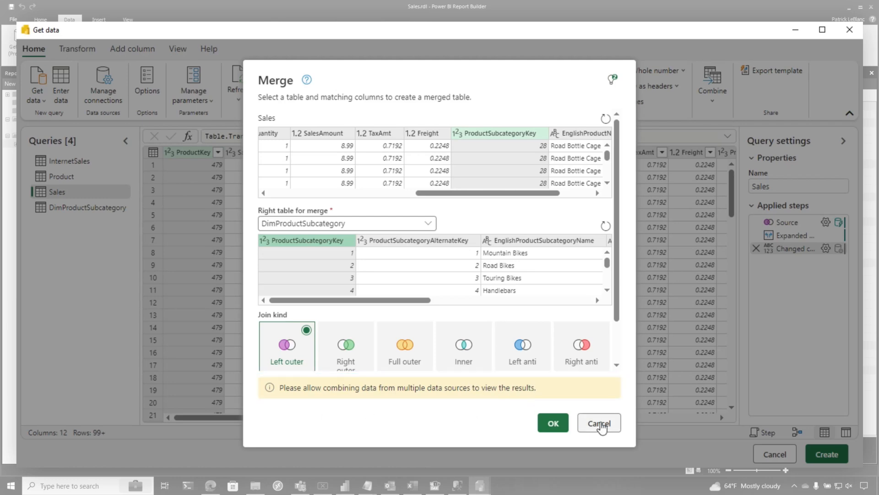
- Cancel the merge and allow combining data from multiple sources in Privacy options
click(599, 423)
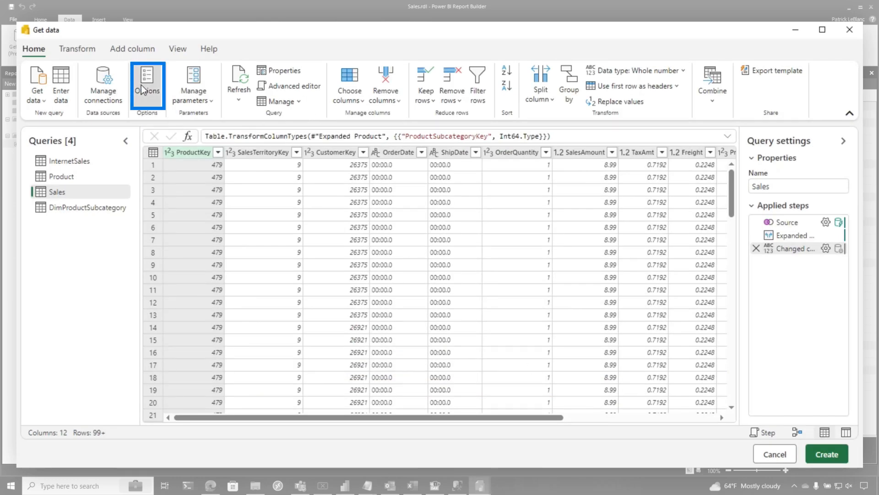
click(147, 85)
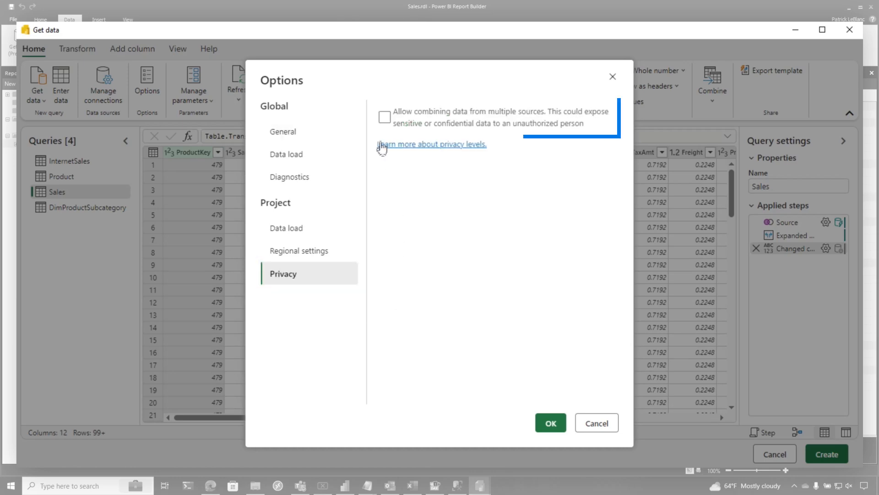
click(384, 117)
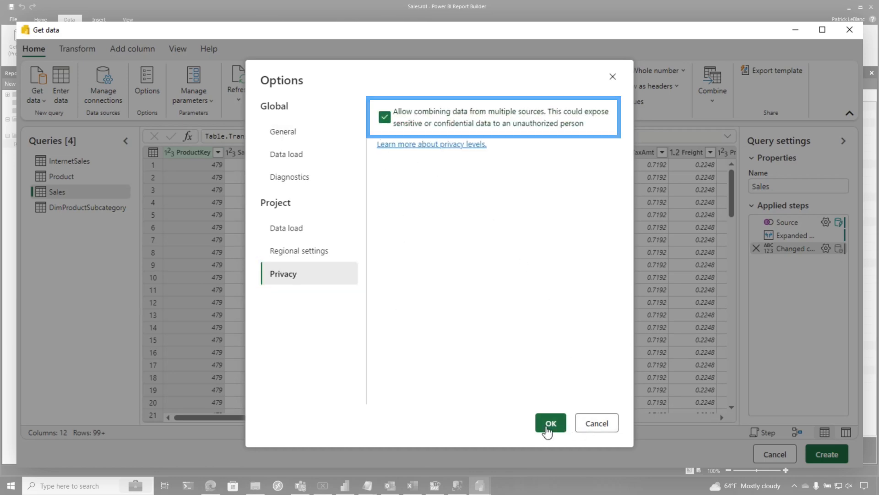
click(550, 422)
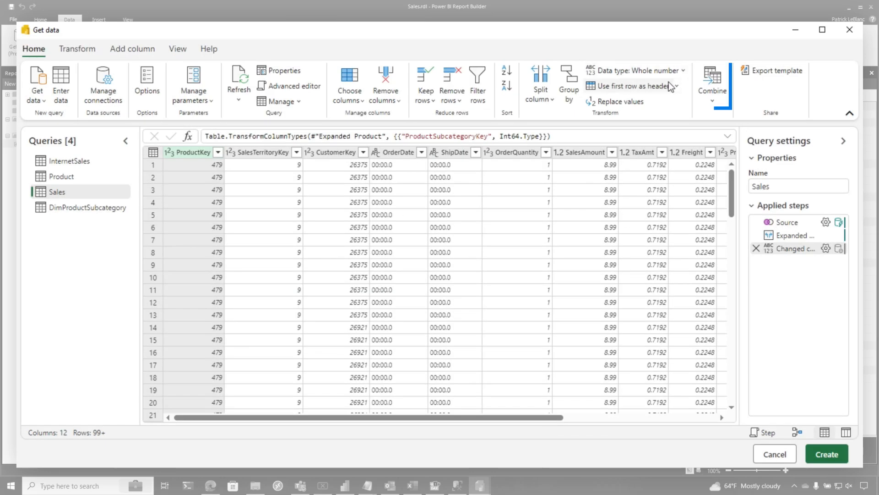
- Merge Sales with DimProductSubcategory on ProductSubcategoryKey, adding a nested table column
click(712, 85)
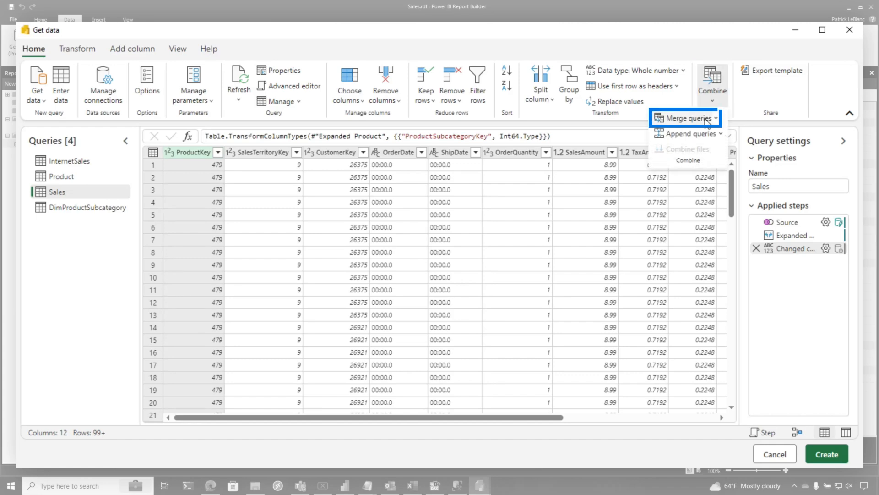
click(686, 119)
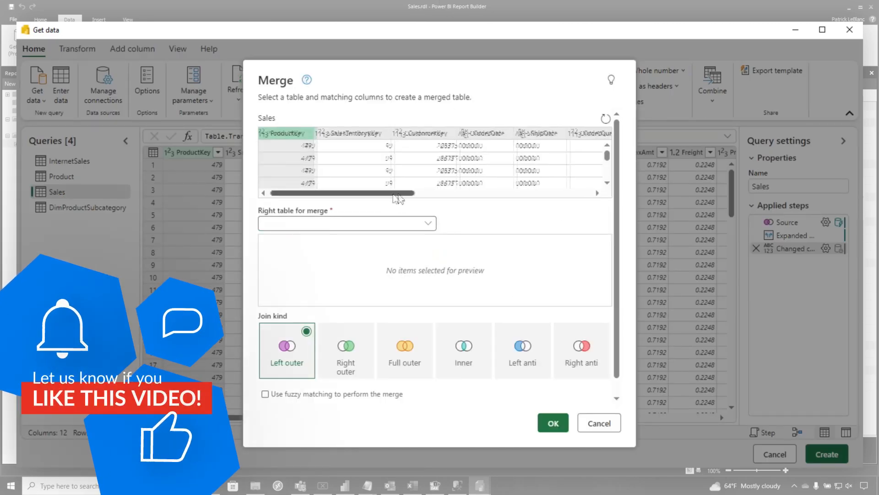
click(421, 132)
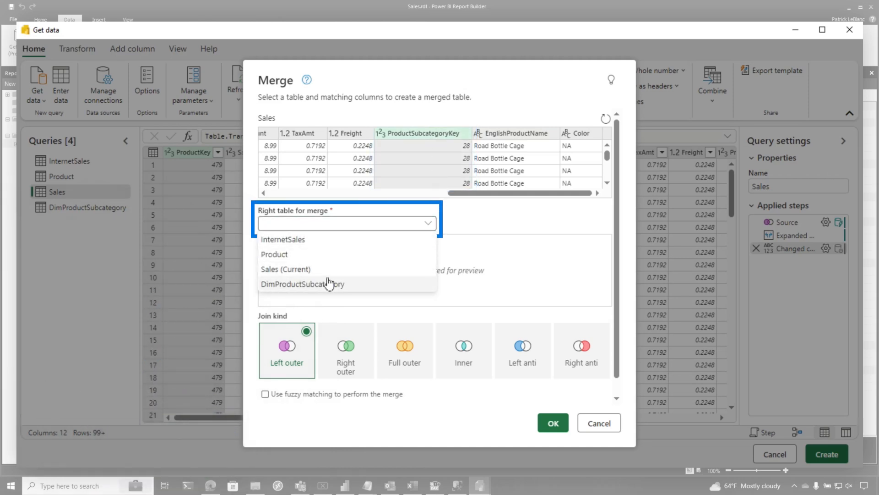
click(303, 284)
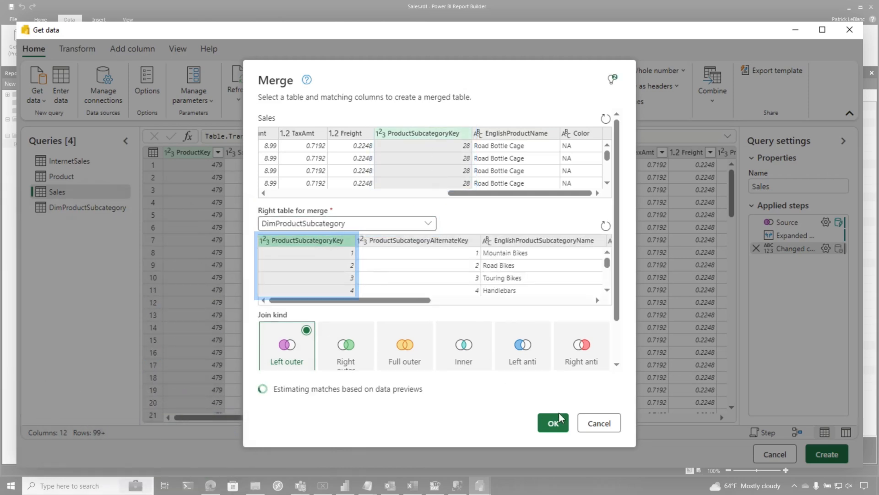
click(552, 422)
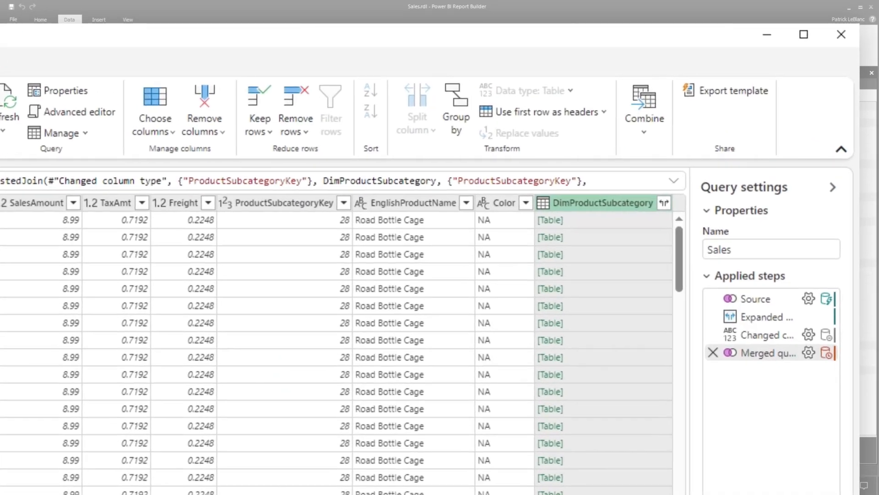
- Expand English, Spanish and French subcategory name columns from the merged DimProductSubcategory column
click(663, 204)
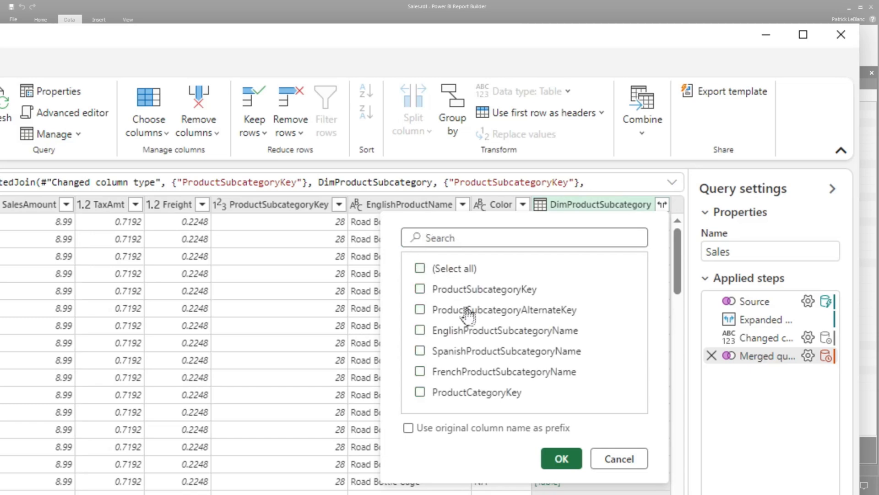
click(419, 330)
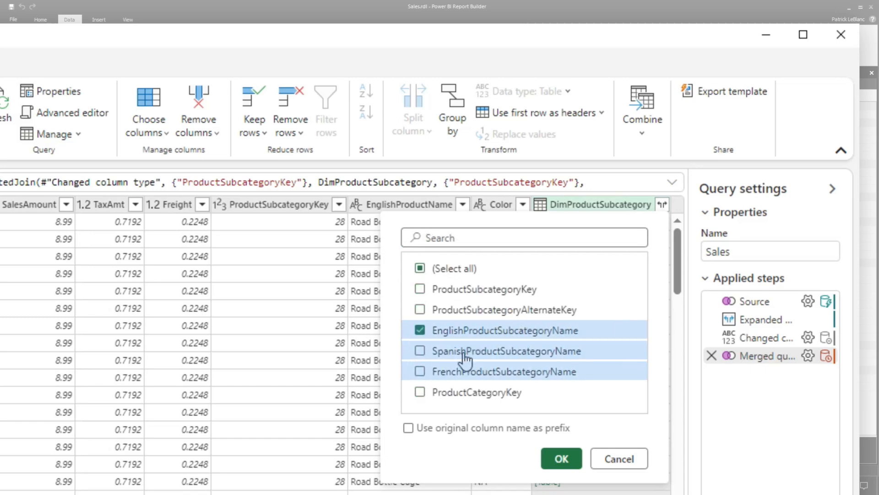
click(420, 351)
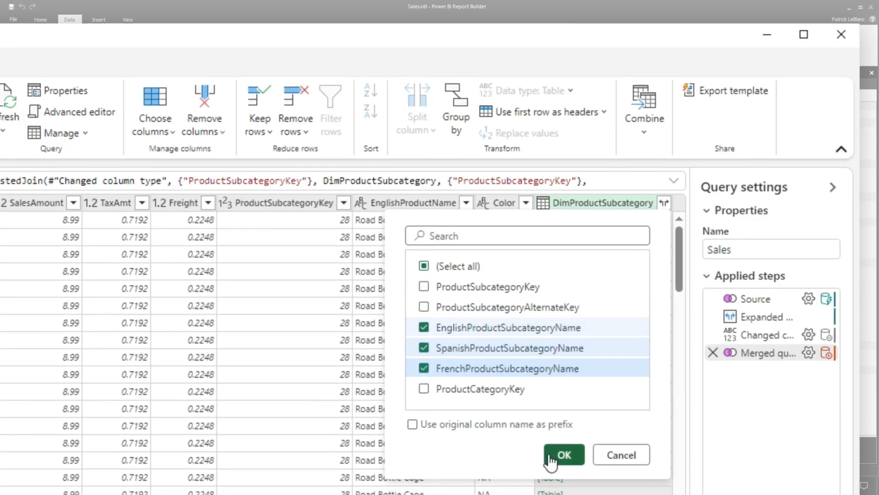
click(562, 455)
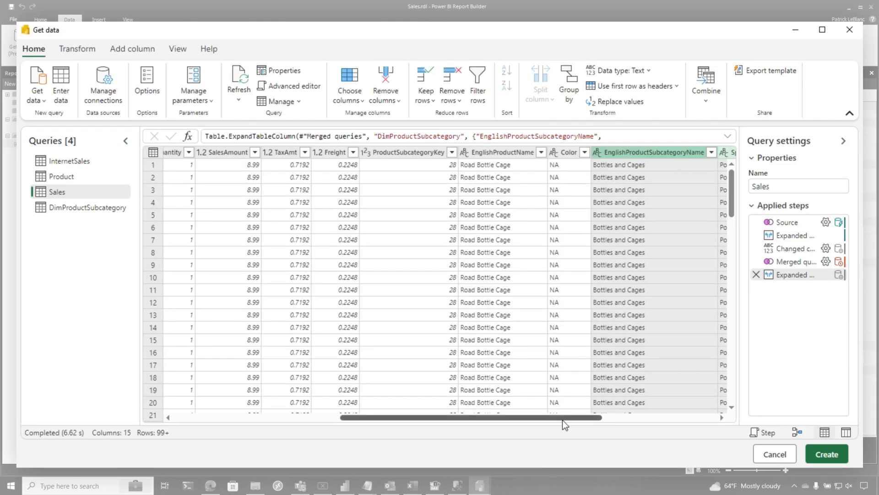